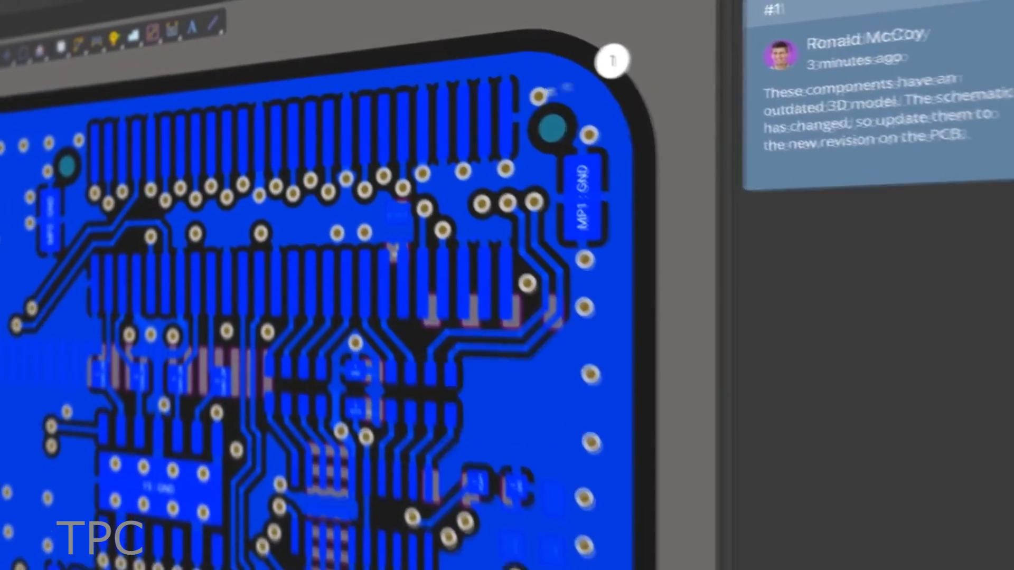
Reply to the outdated 3D model comment: 'Done, components has been updated. How's this?'
{"action": "left_click", "coordinate": [613, 59]}
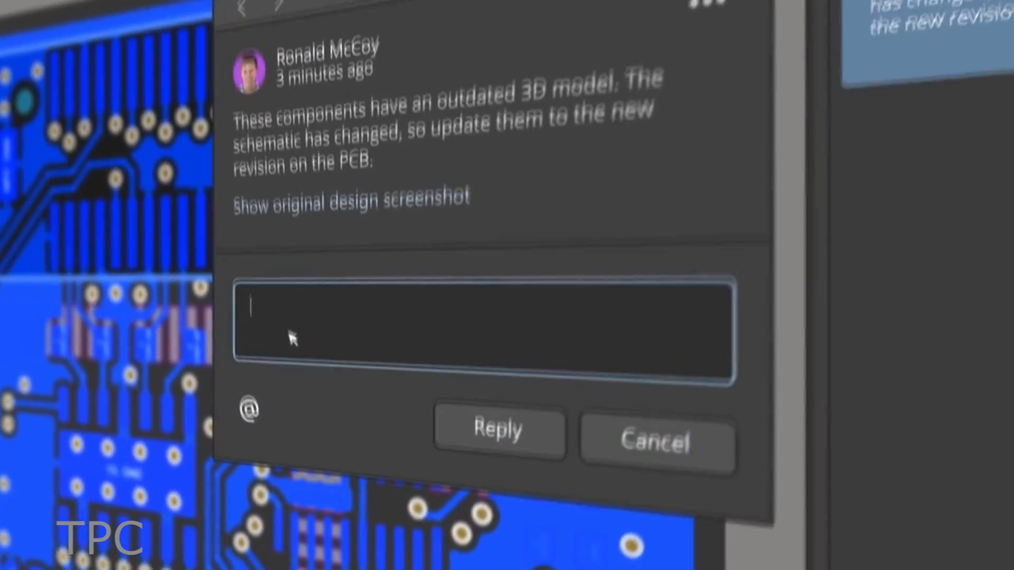
{"action": "type", "text": "Done, components has been updated. How's this?"}
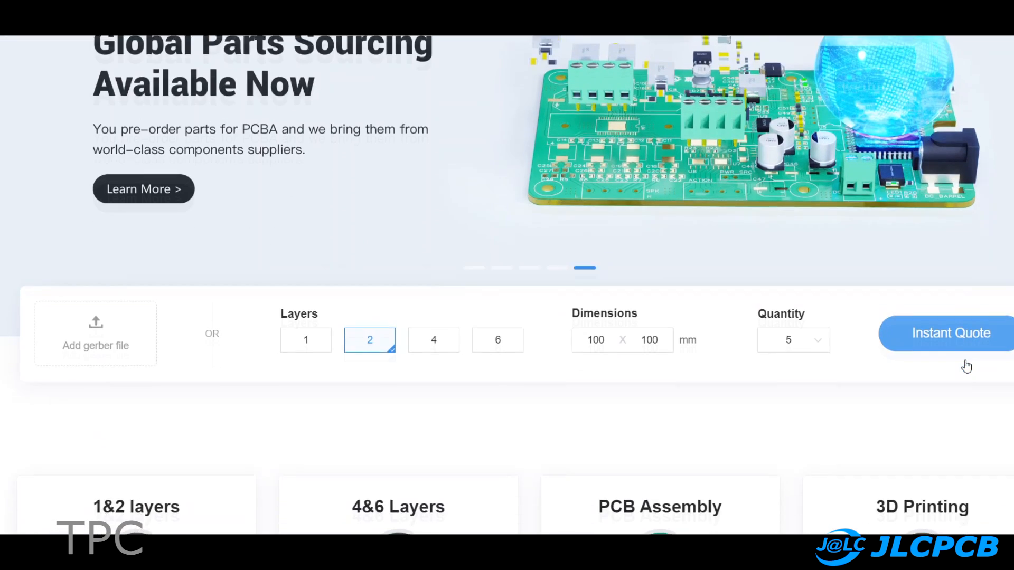
Open JLCPCB's Instant Quote form and set the board to 4 layers
{"action": "scroll", "scroll_direction": "down", "scroll_amount": 3}
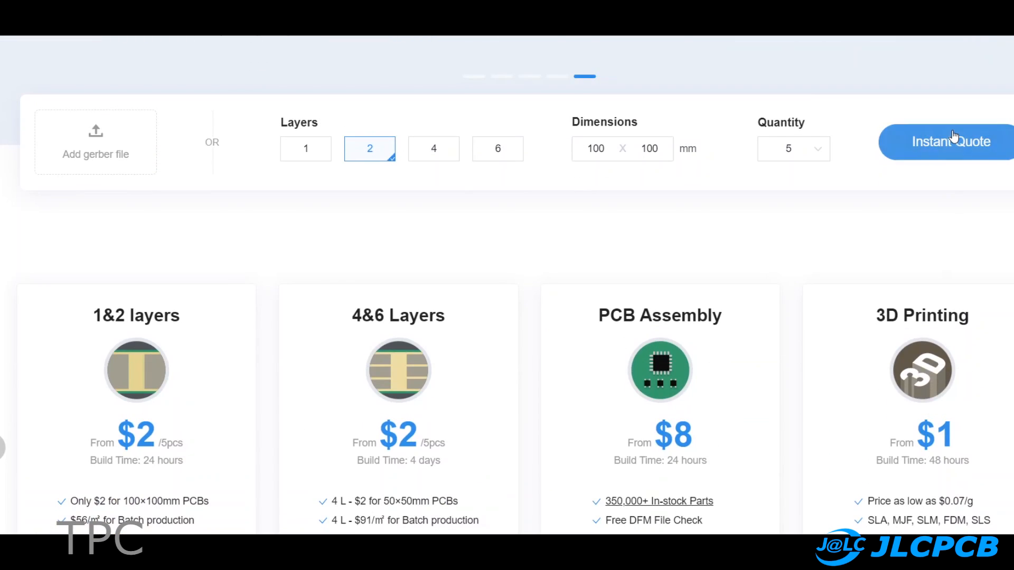
{"action": "left_click", "coordinate": [946, 142]}
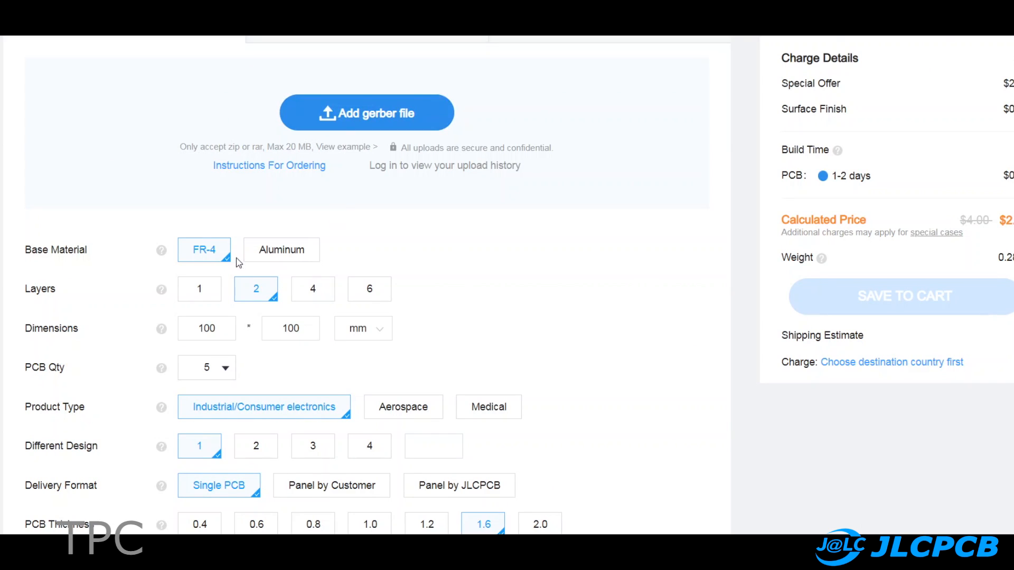
{"action": "scroll", "scroll_direction": "down", "scroll_amount": 3}
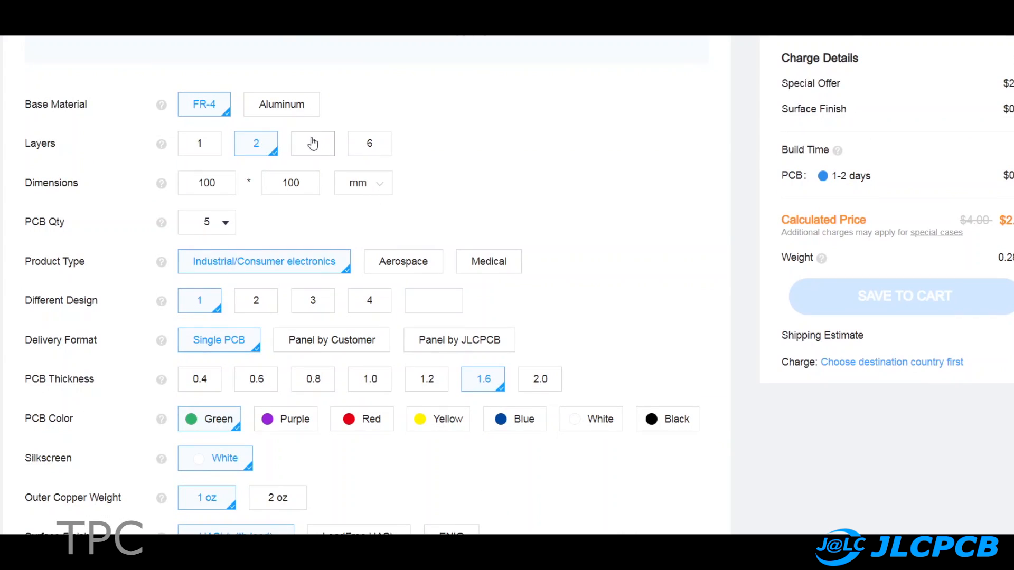
{"action": "left_click", "coordinate": [313, 143]}
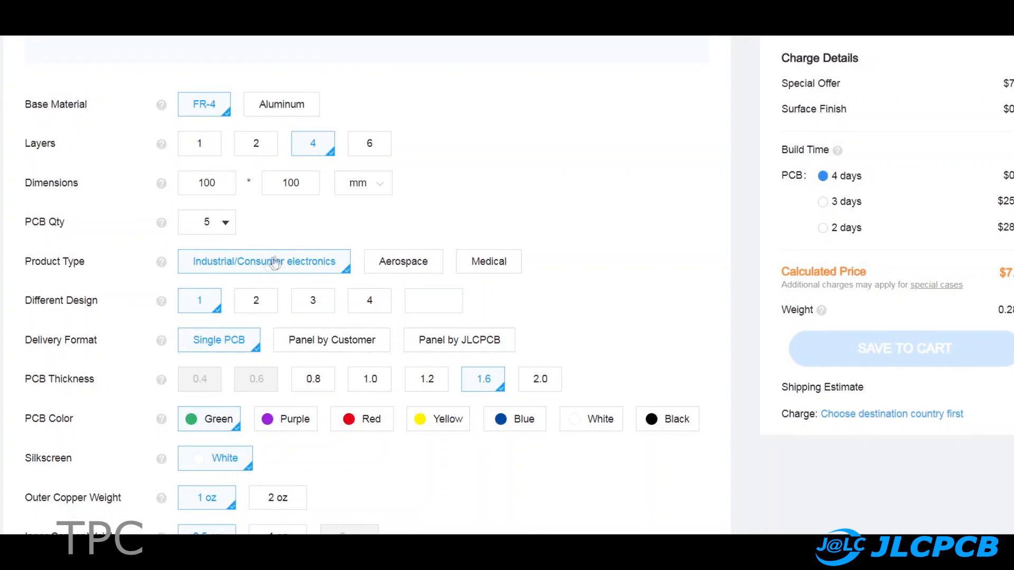